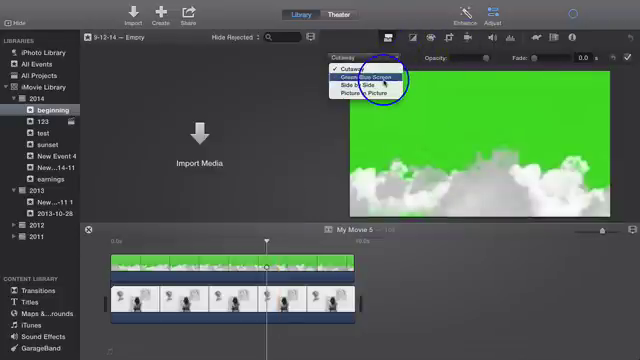
Step: Switch the cloud clip's overlay from Cutaway to Green/Blue Screen to key out the green
left_click(353, 73)
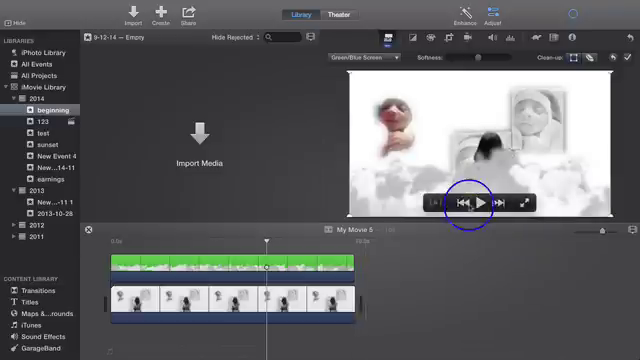
Step: Crop the cloud overlay to fill the frame and play the movie to preview it
left_click(485, 199)
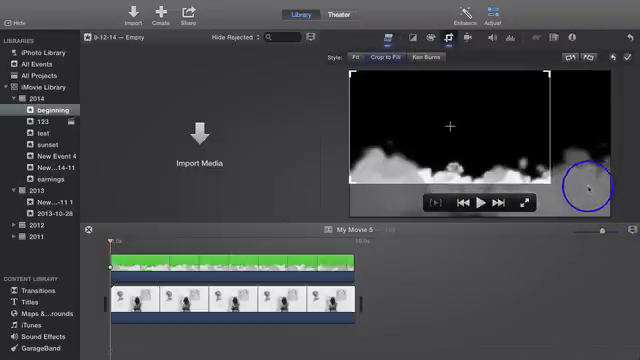
left_click(480, 202)
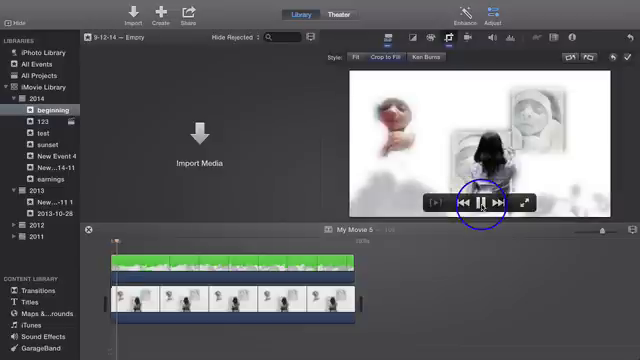